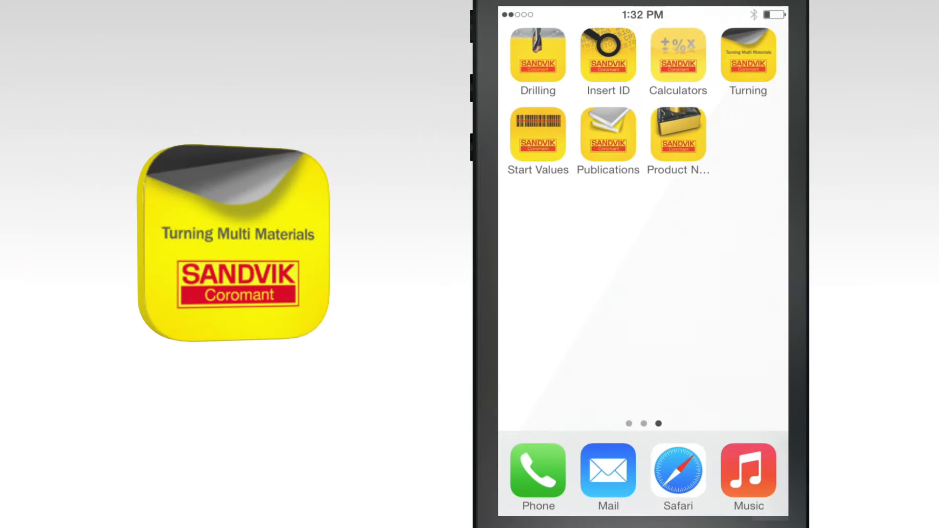
Start external longitudinal turning and set the workpiece size range to 5.91–9.84 in diameter.
click(748, 55)
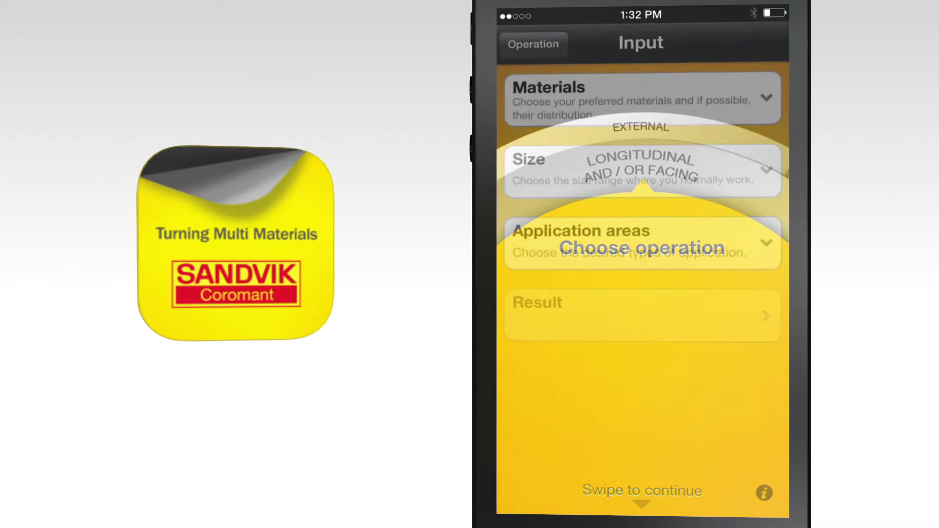
click(641, 98)
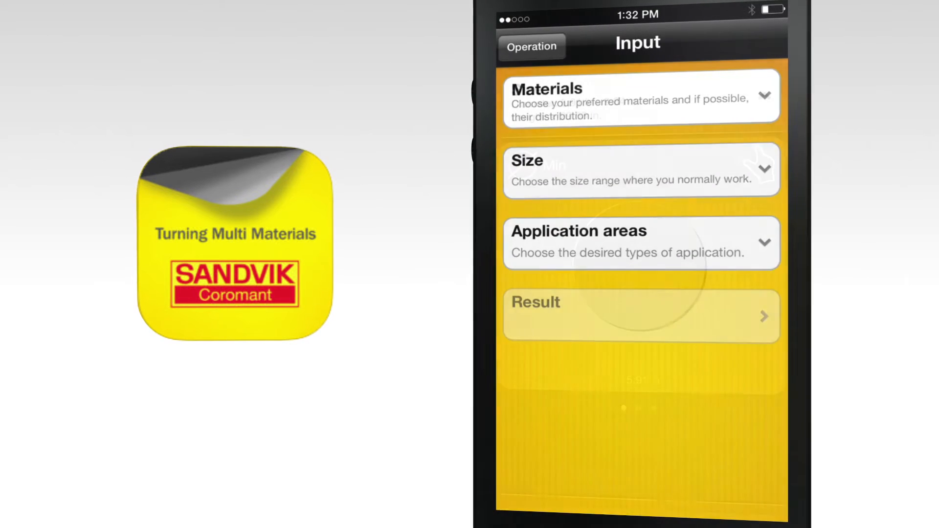
click(640, 170)
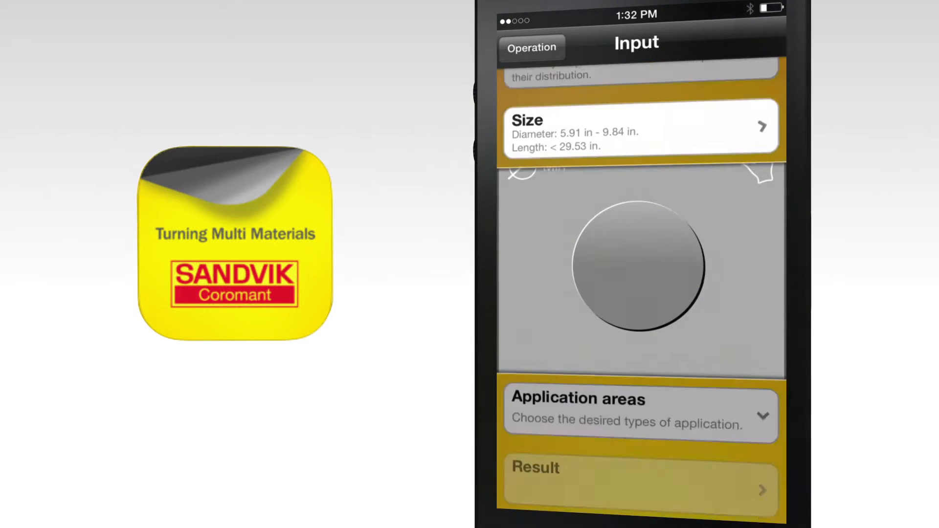
click(642, 415)
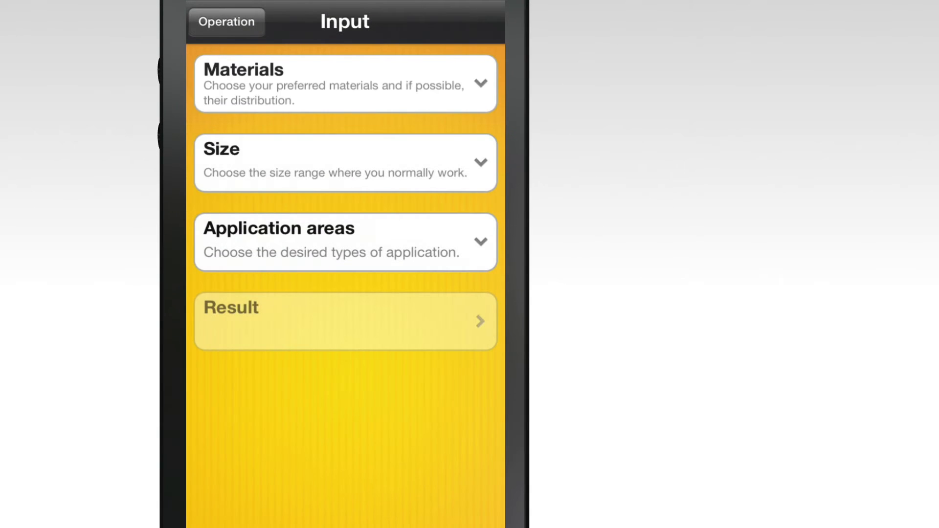
Keep the chosen size range and select steel (P), stainless steel (M) and cast iron (K) as materials.
click(344, 162)
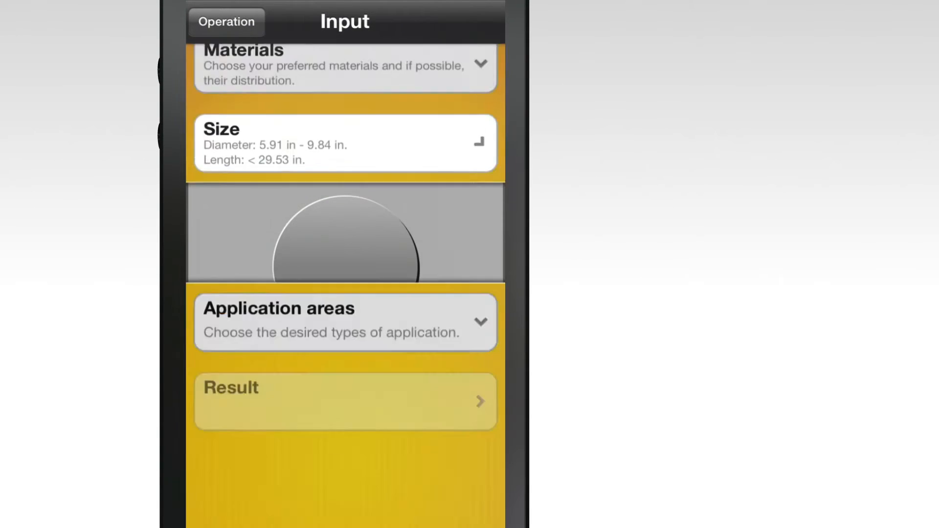
click(346, 320)
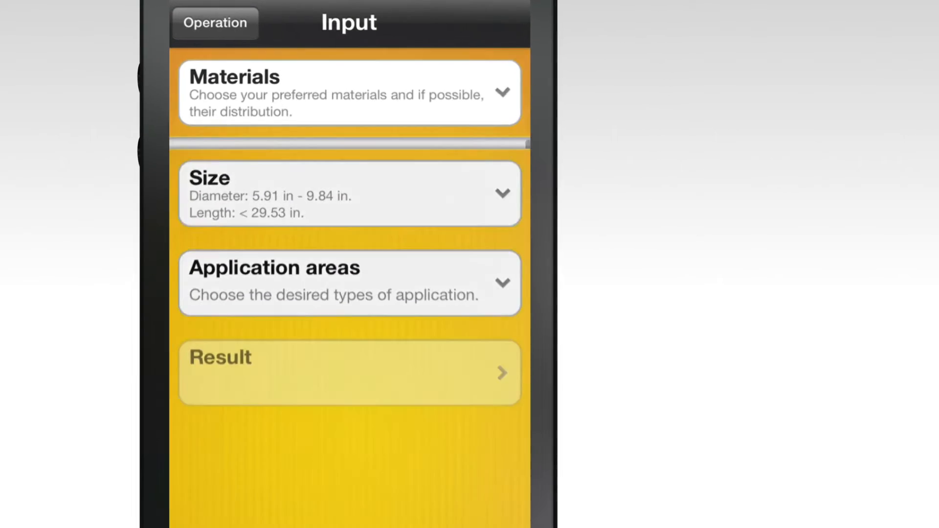
click(348, 93)
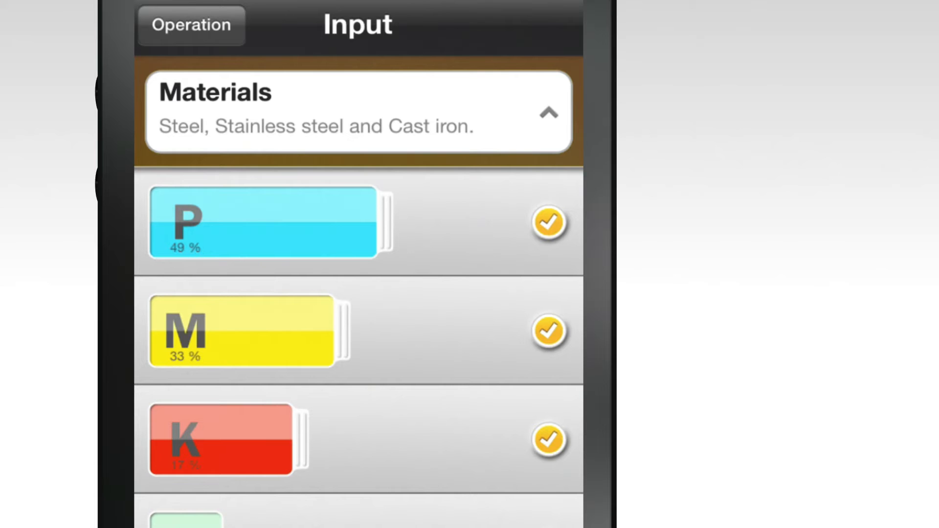
click(546, 116)
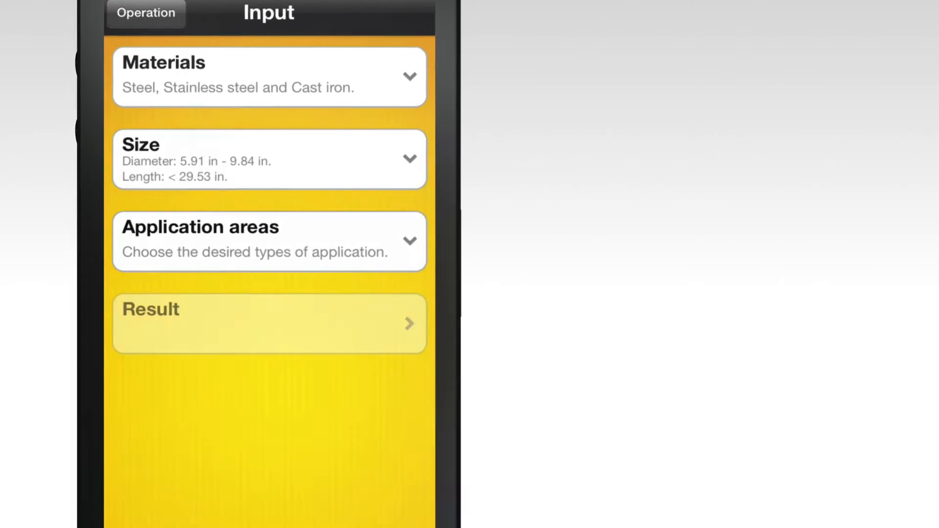
click(268, 159)
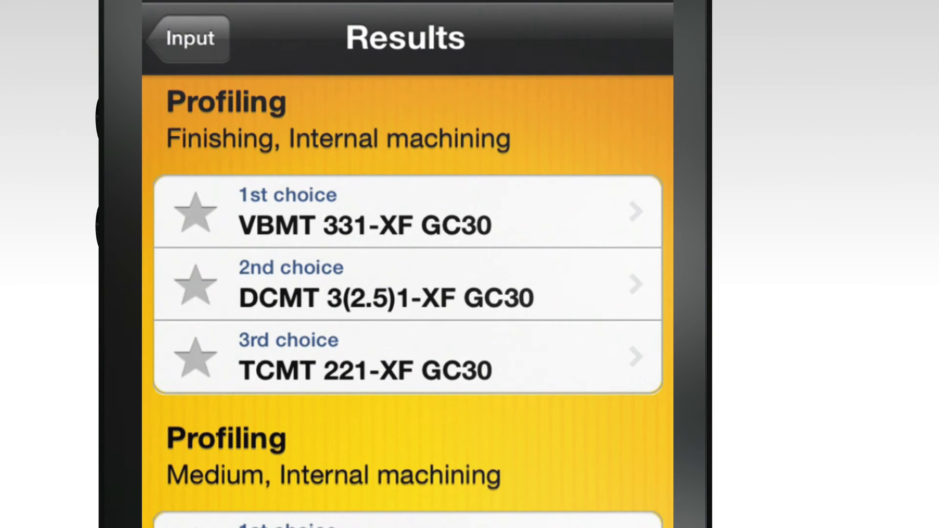
Scroll the Results list and show start values for first-choice insert VBMT 331-XF GC30.
scroll(down, 3)
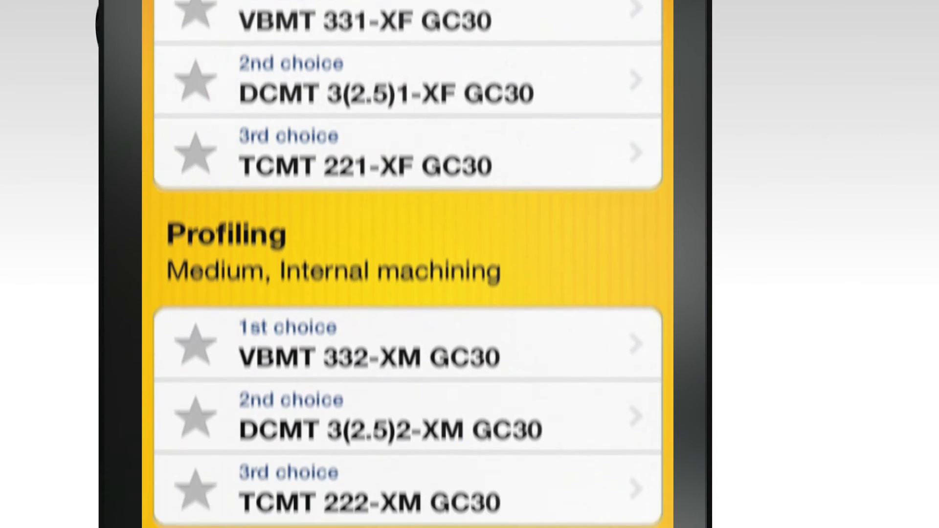
scroll(down, 3)
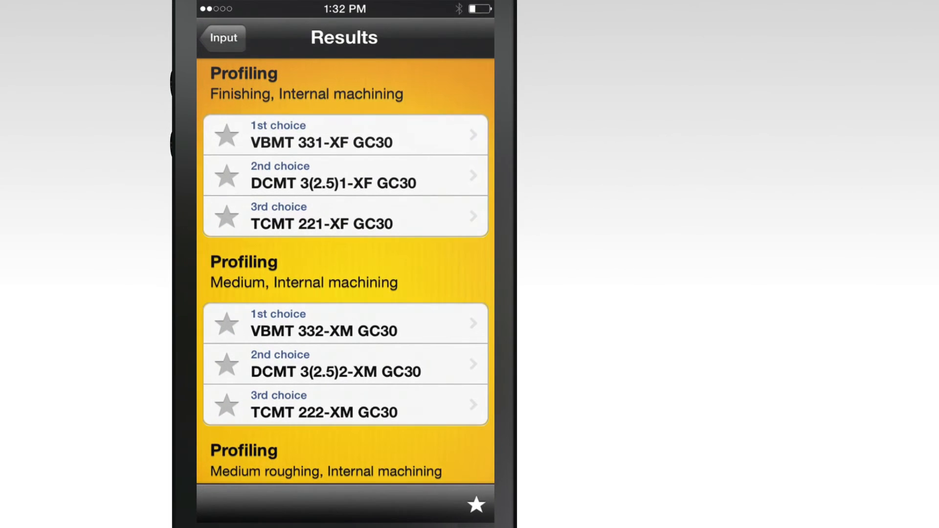
click(345, 135)
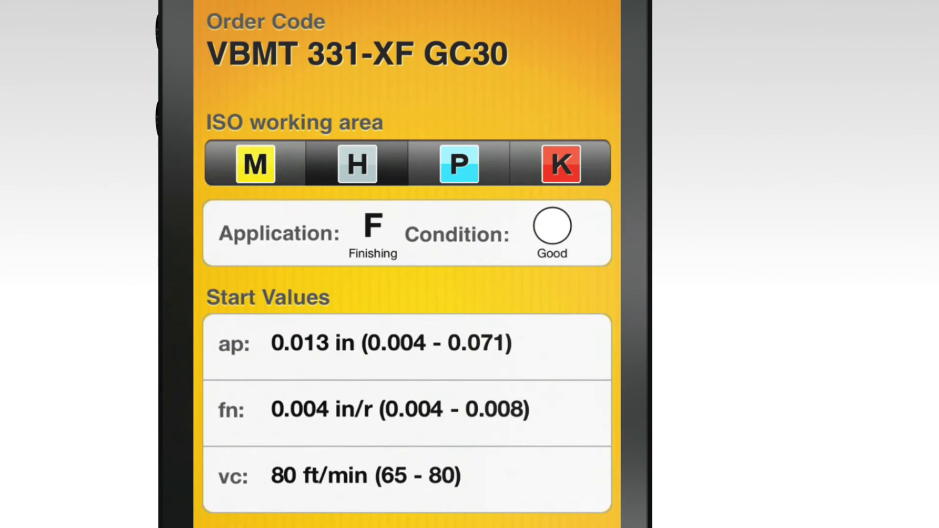
View start values for another ISO material group, then check and dismiss the buy/email options.
click(459, 165)
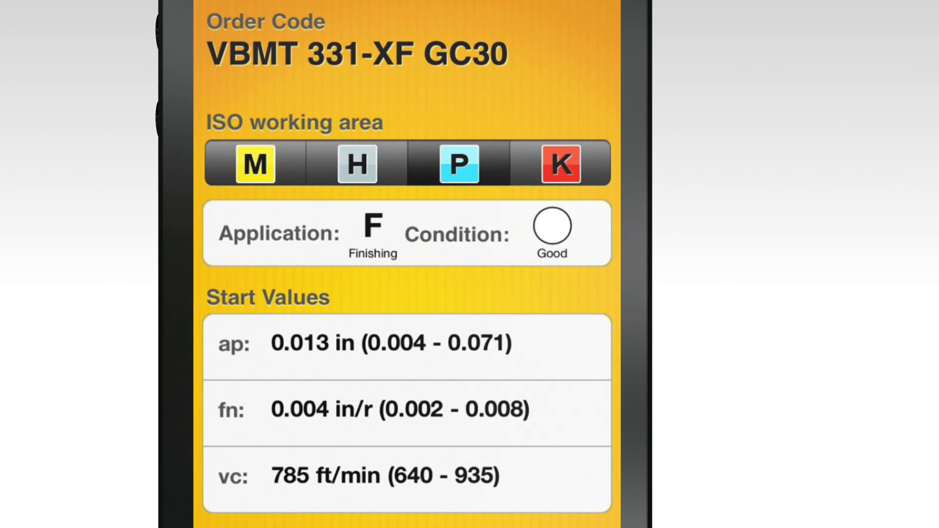
scroll(down, 3)
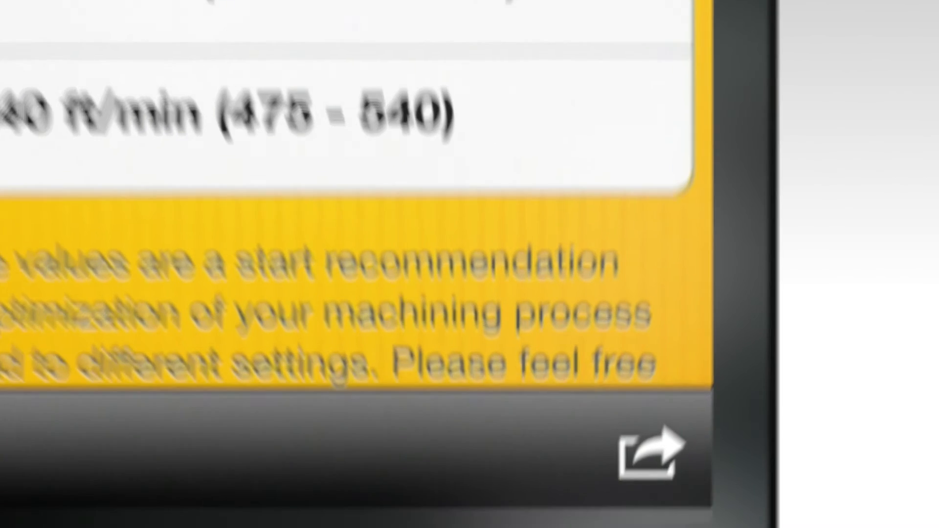
click(649, 450)
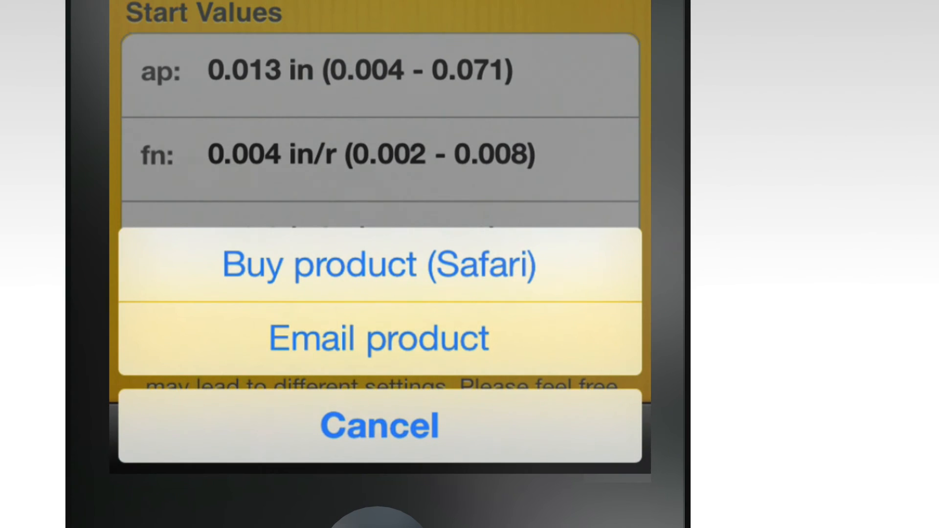
click(380, 424)
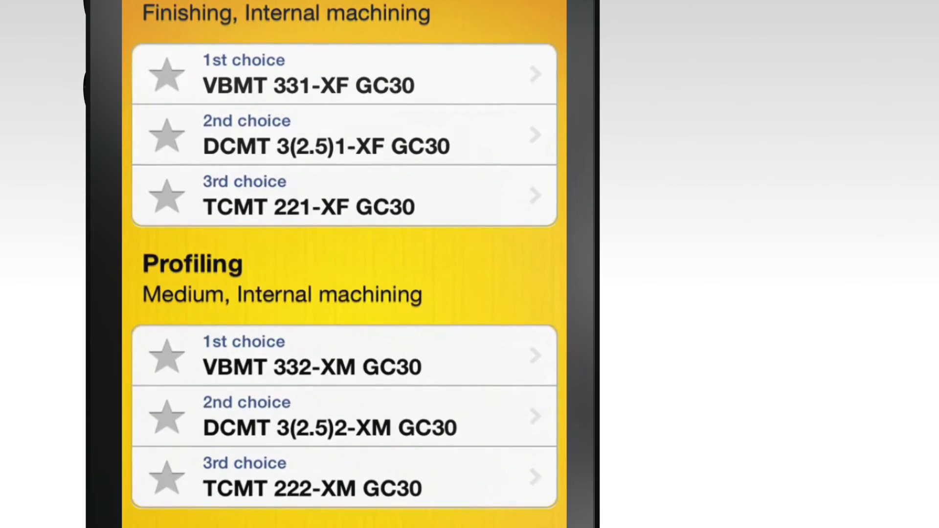
Star VBMT 331-XF GC30 as a favourite and review the Favorites email option before cancelling.
click(169, 78)
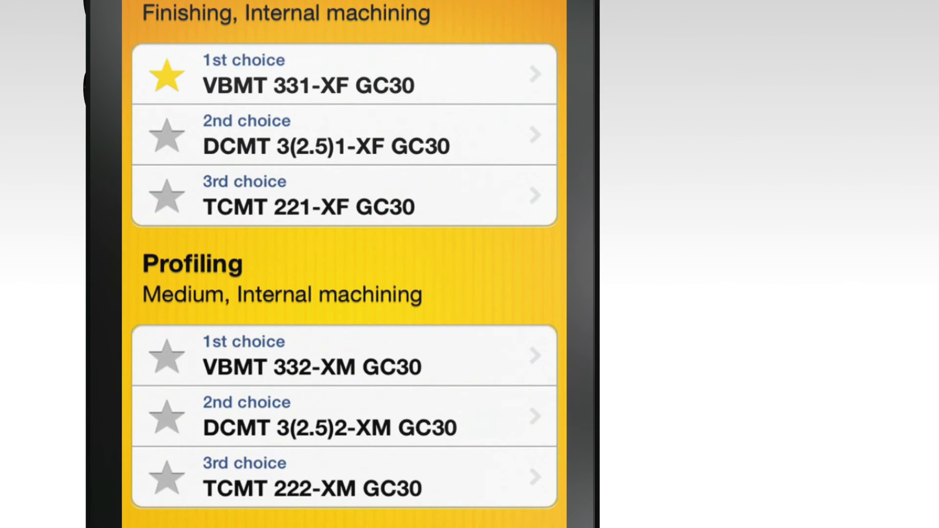
scroll(down, 3)
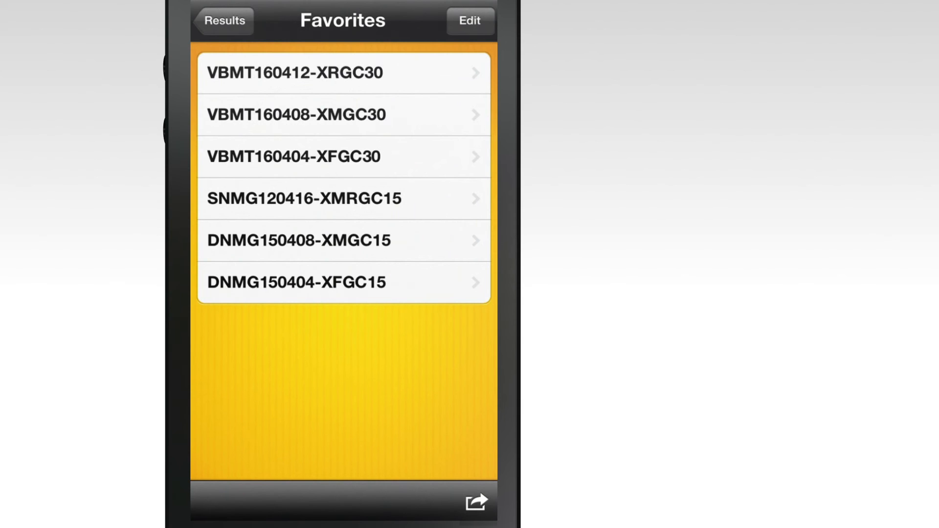
click(477, 503)
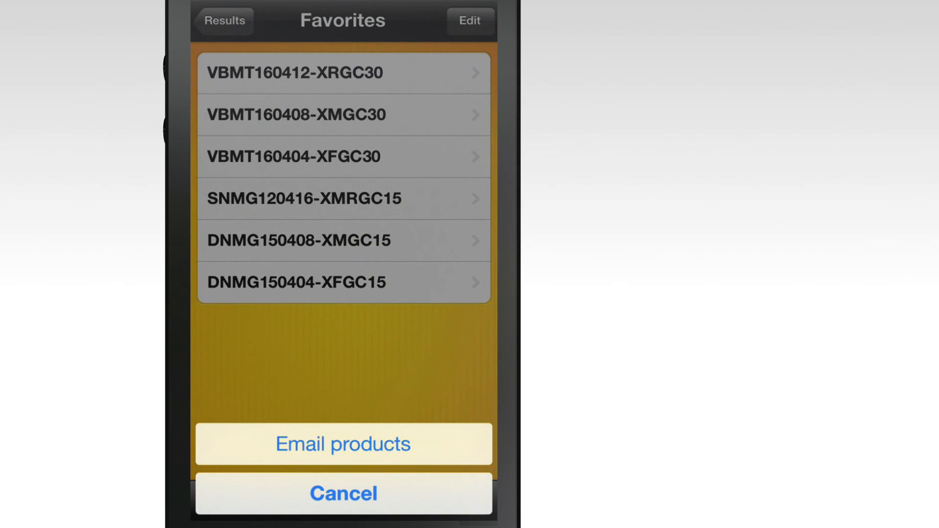
click(344, 494)
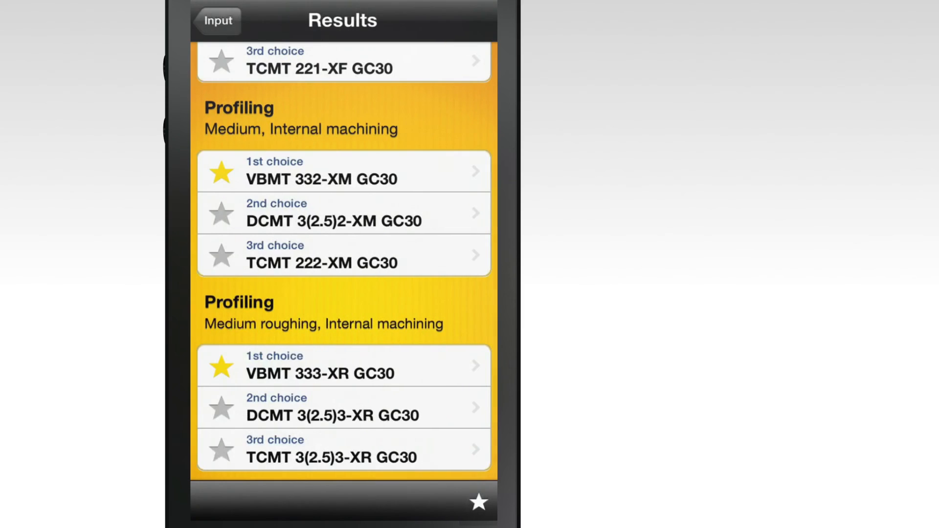
Return to the Input screen and show the app's info text with the metric/inch unit choice.
click(218, 21)
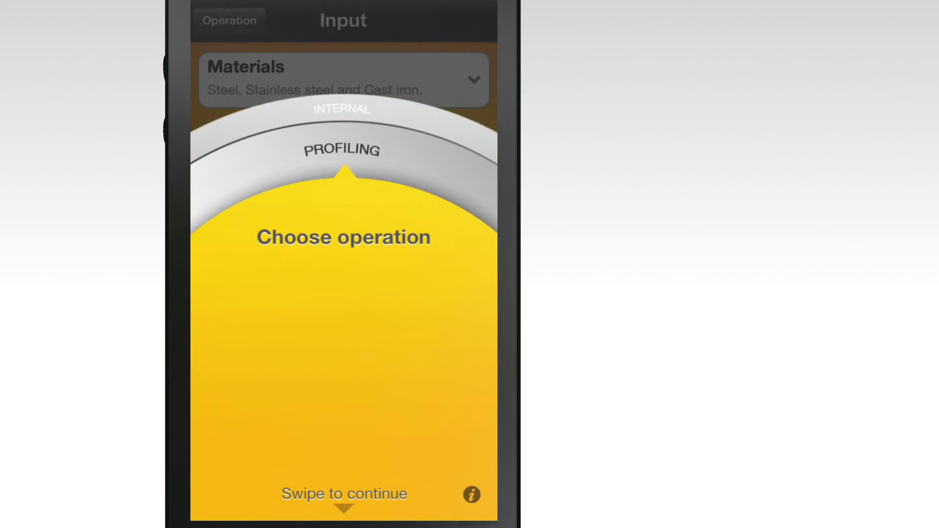
click(471, 494)
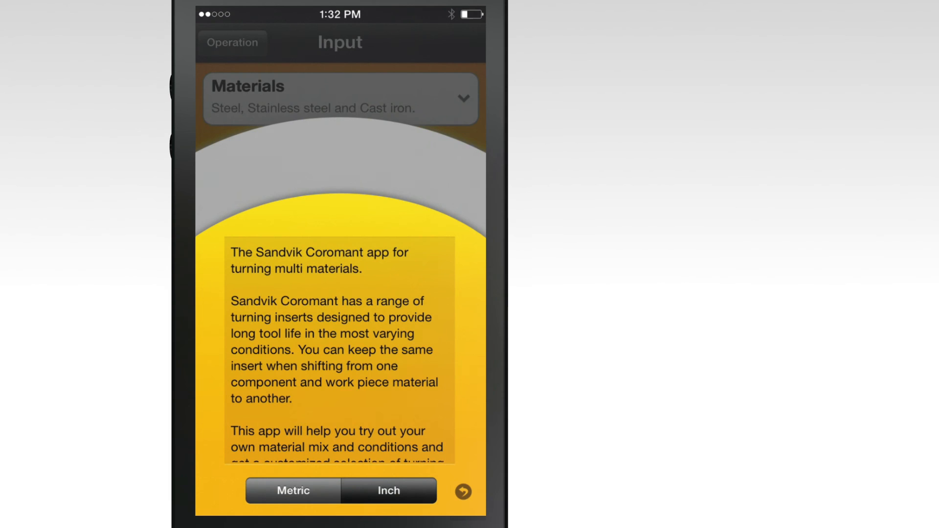